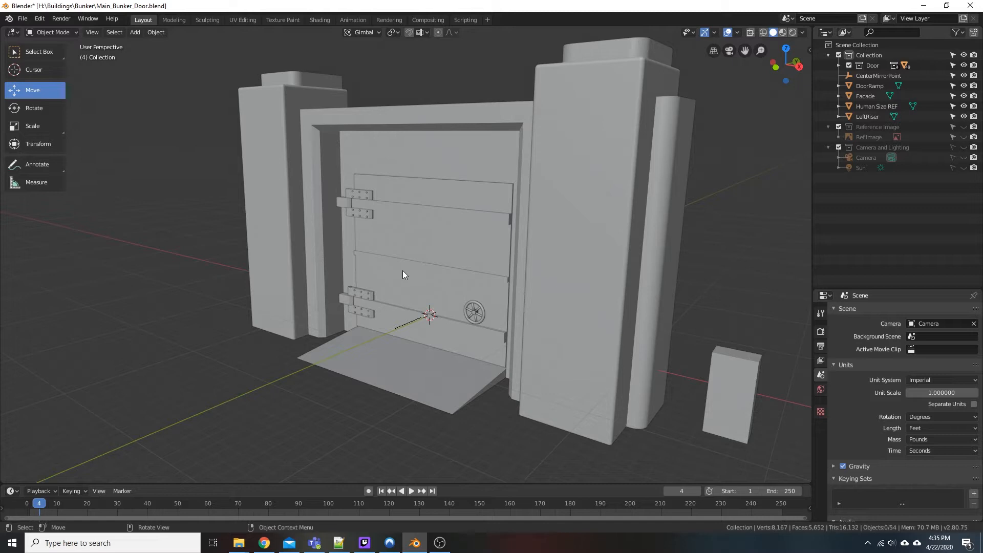
{"action": "mouse_move", "coordinate": [408, 286]}
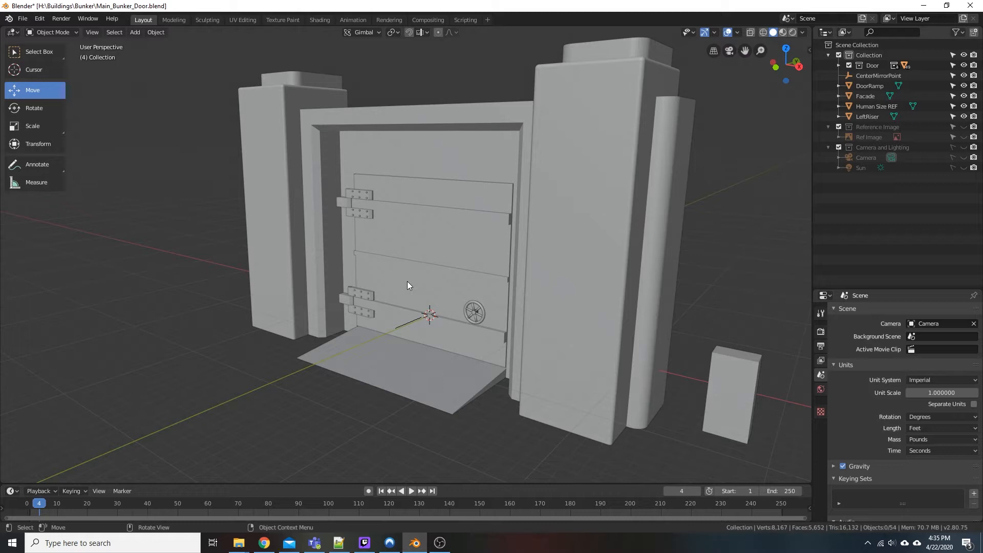
{"action": "mouse_move", "coordinate": [157, 147]}
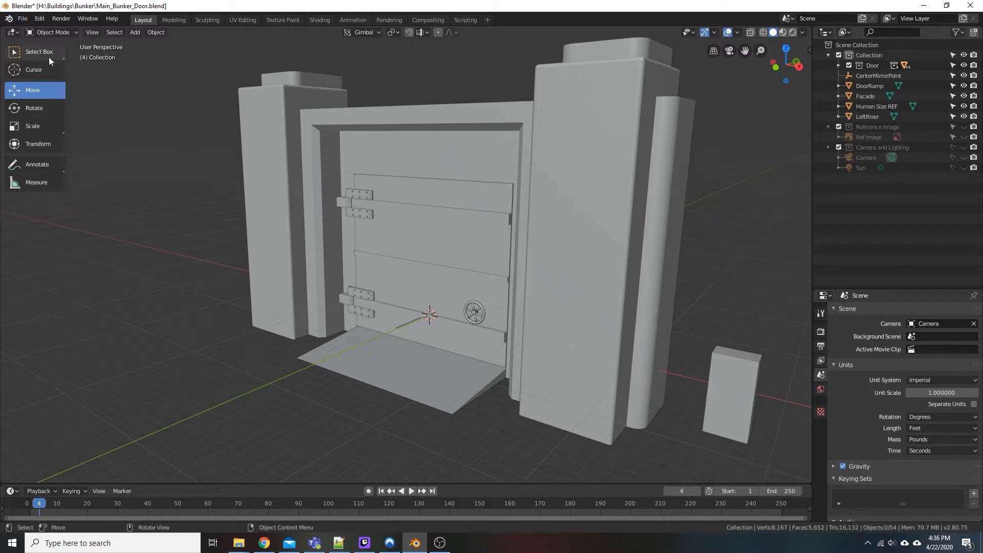
{"action": "mouse_move", "coordinate": [119, 139]}
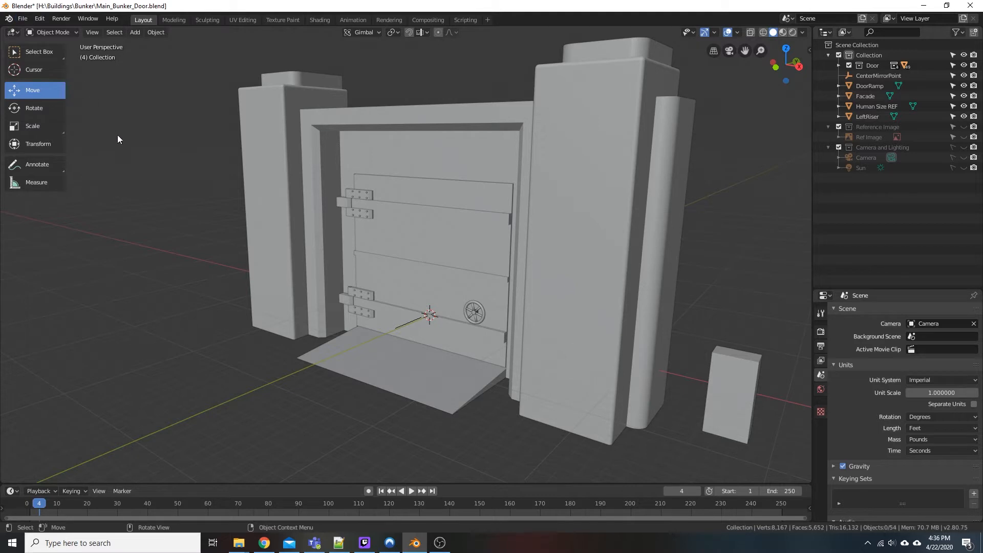
{"action": "mouse_move", "coordinate": [160, 207]}
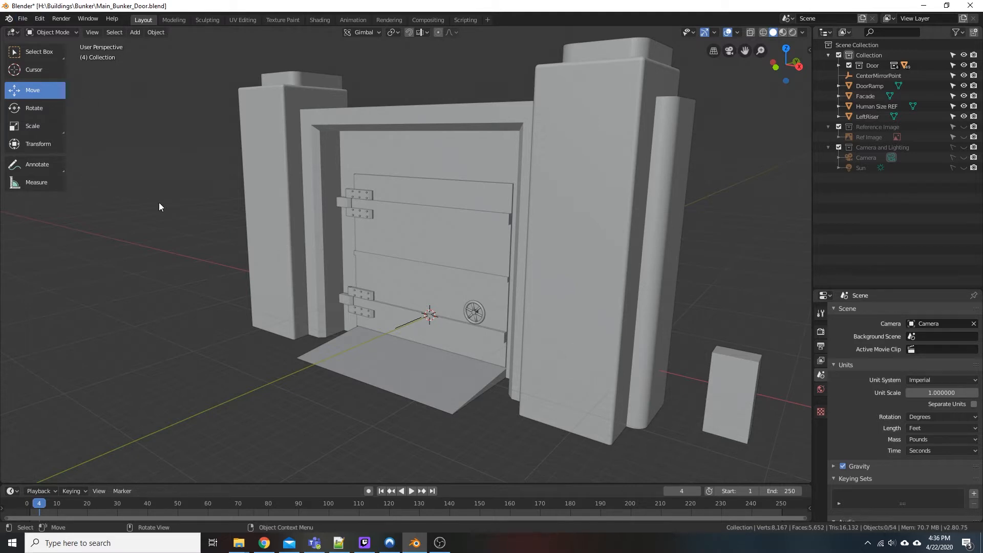
Start File > Append and browse H:\Buildings\Bunker into HangingLight.blend to reach its objects.
{"action": "left_click", "coordinate": [22, 19]}
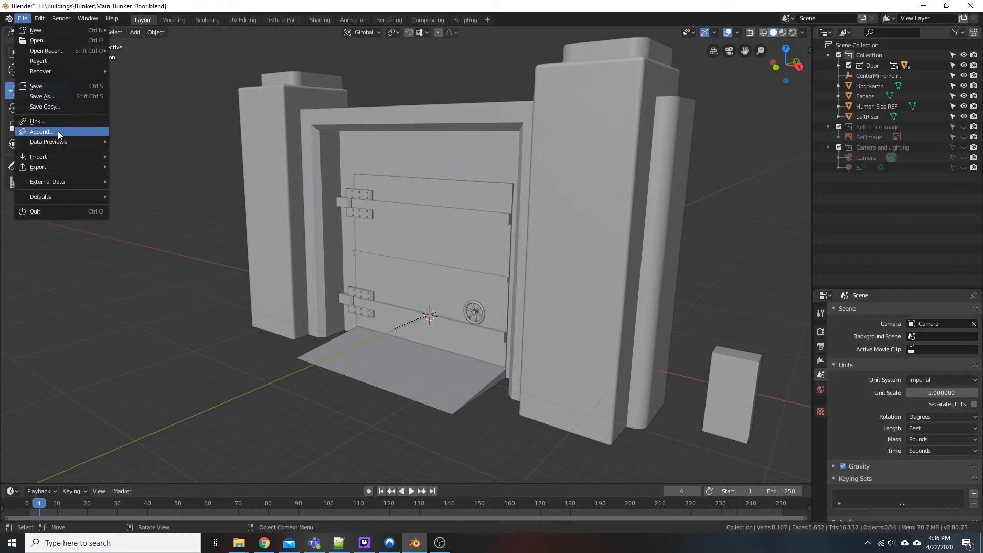
{"action": "mouse_move", "coordinate": [49, 136]}
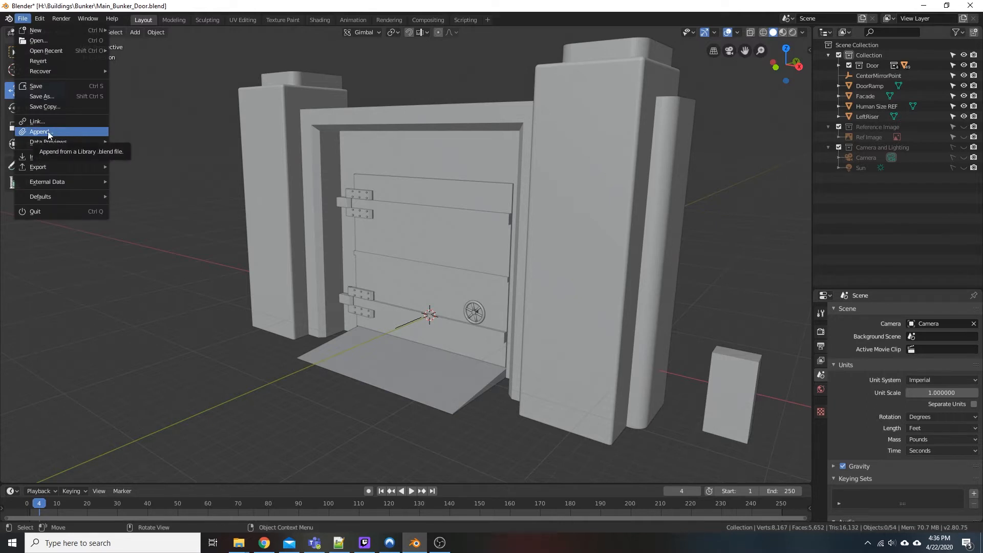
{"action": "left_click", "coordinate": [39, 132]}
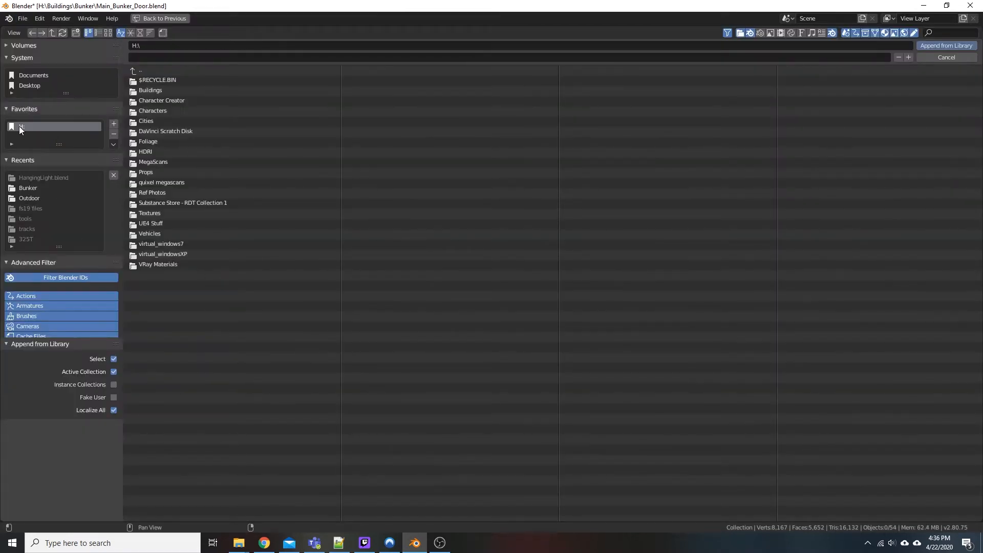
{"action": "double_click", "coordinate": [150, 90]}
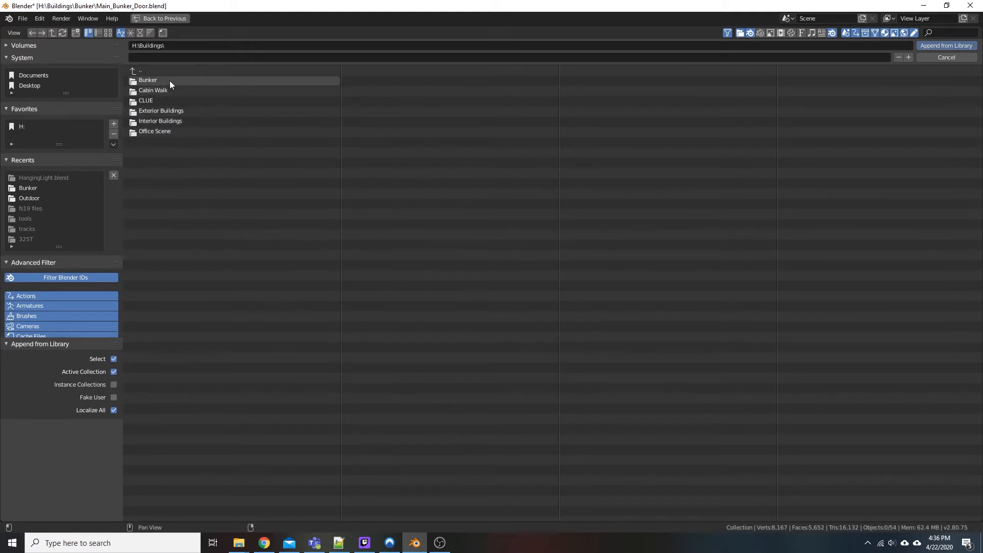
{"action": "double_click", "coordinate": [147, 80]}
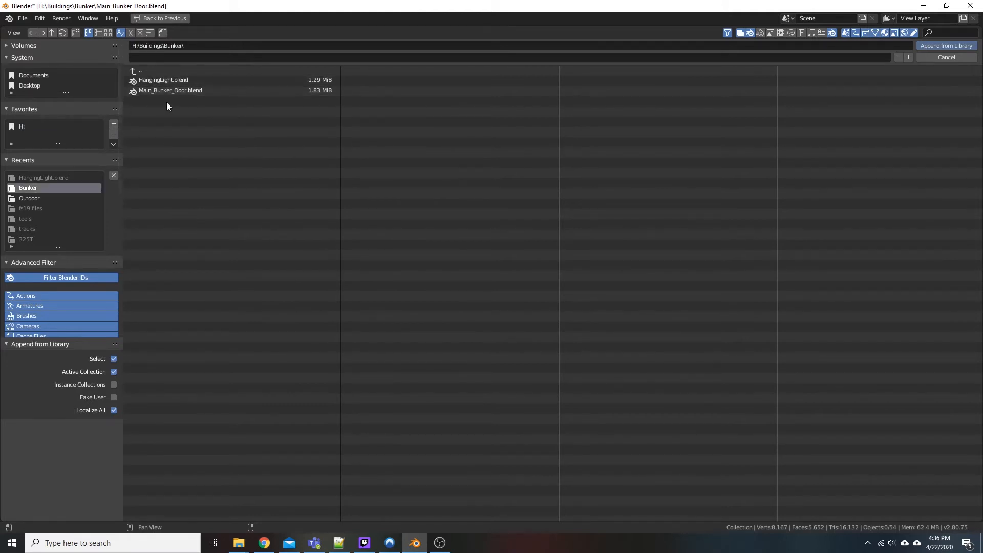
{"action": "mouse_move", "coordinate": [193, 80]}
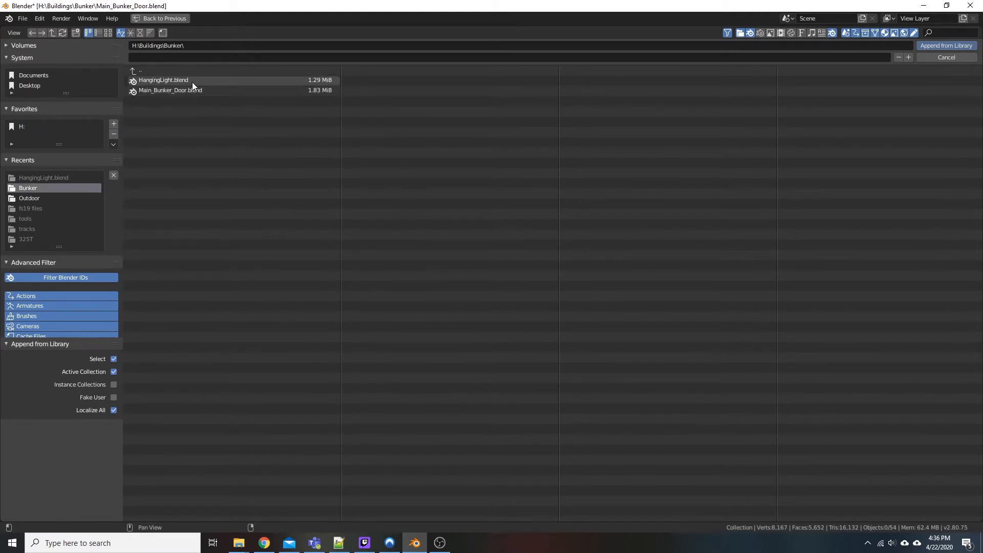
{"action": "double_click", "coordinate": [163, 80]}
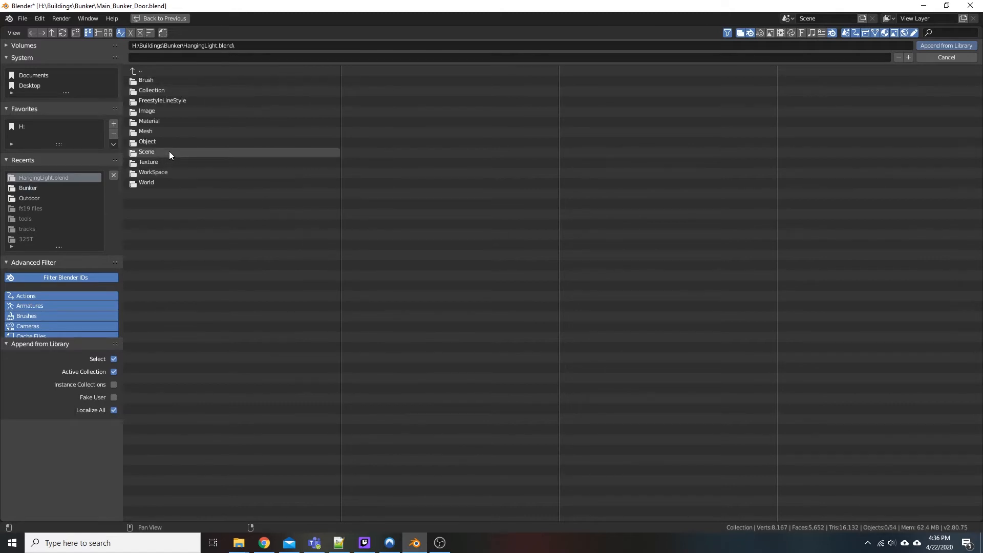
{"action": "mouse_move", "coordinate": [164, 90]}
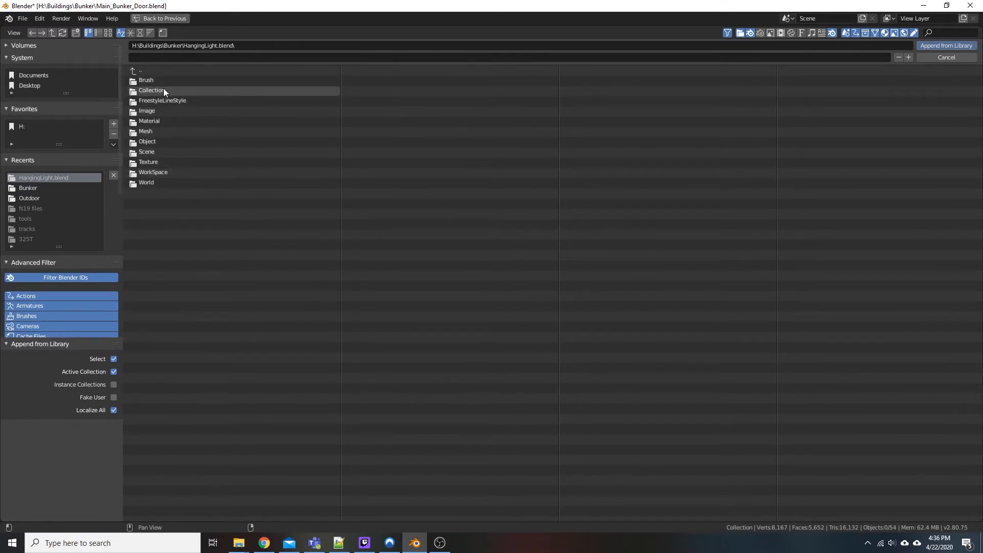
{"action": "mouse_move", "coordinate": [162, 142]}
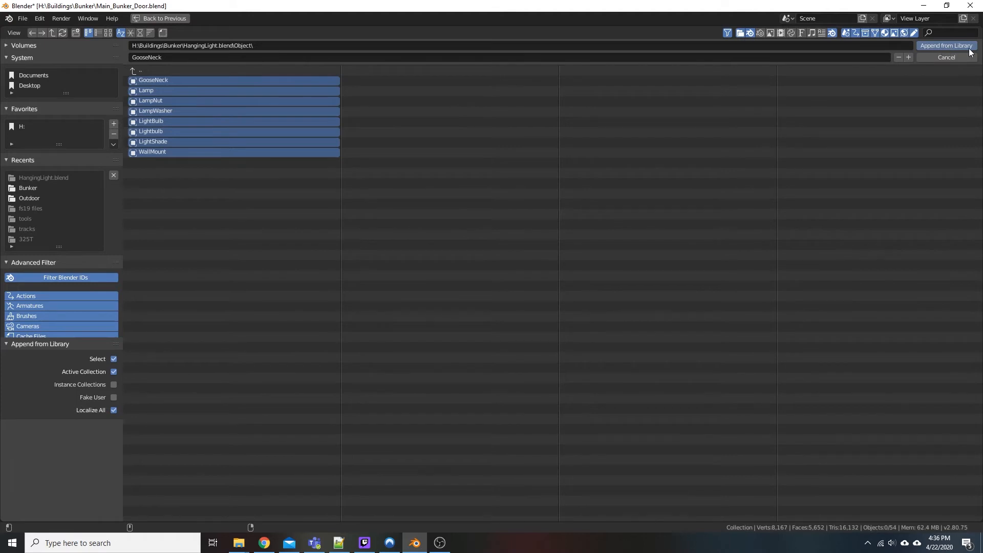
Append the selected GooseNeck–WallMount objects and slide them -12' along Y onto the ramp.
{"action": "left_click", "coordinate": [945, 45]}
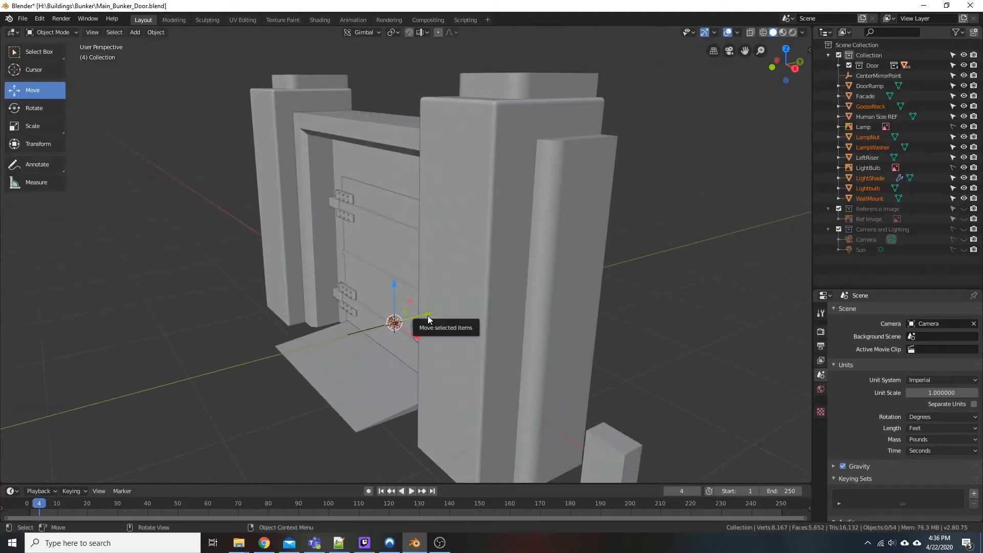
{"action": "left_click_drag", "start_coordinate": [393, 322], "coordinate": [281, 352]}
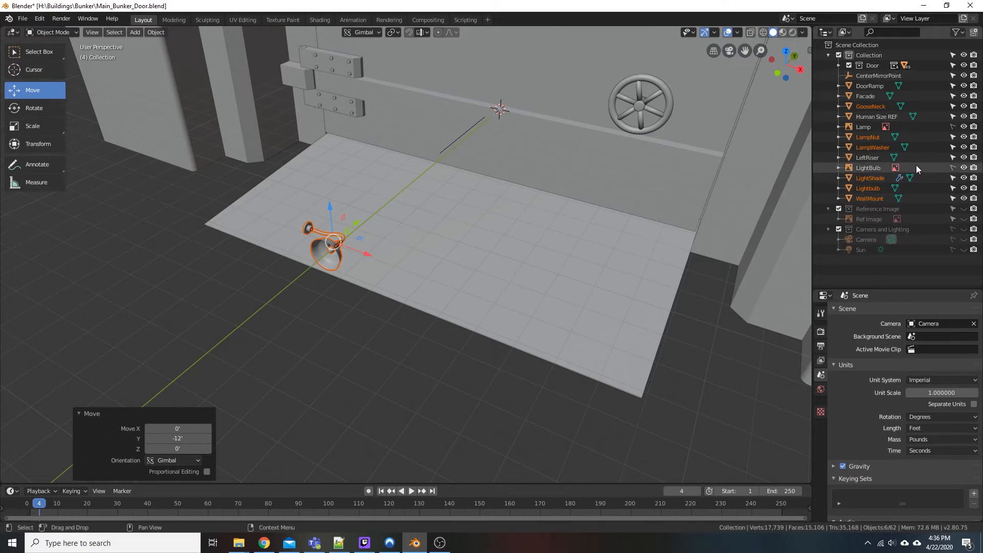
Deselect the light objects and create a new empty Collection 4 under the scene collection.
{"action": "left_click", "coordinate": [869, 167]}
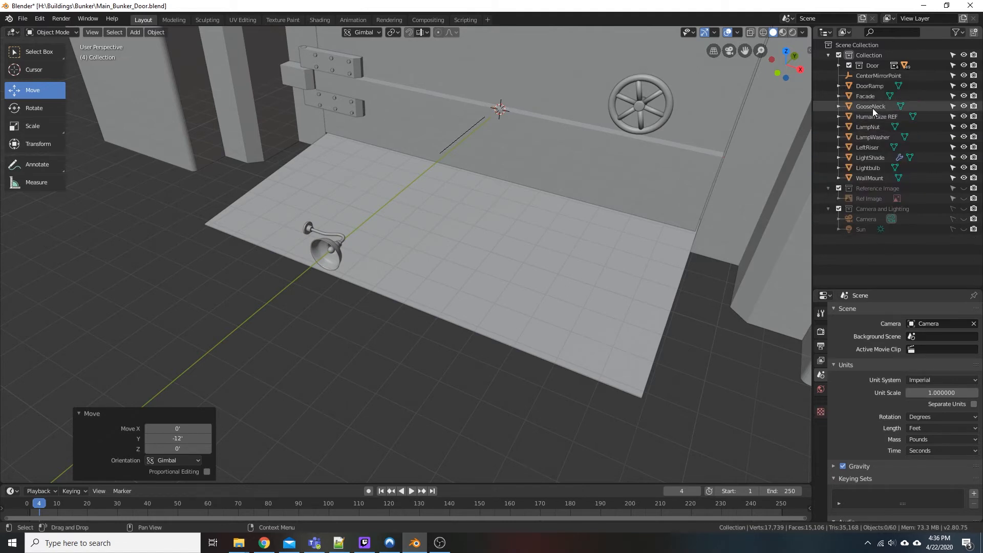
{"action": "left_click", "coordinate": [869, 55]}
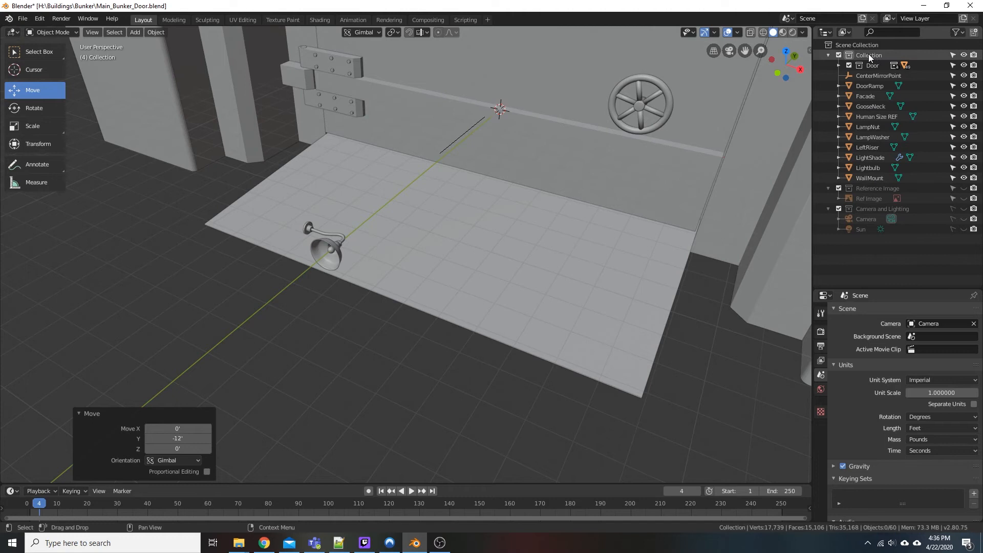
{"action": "left_click", "coordinate": [870, 56]}
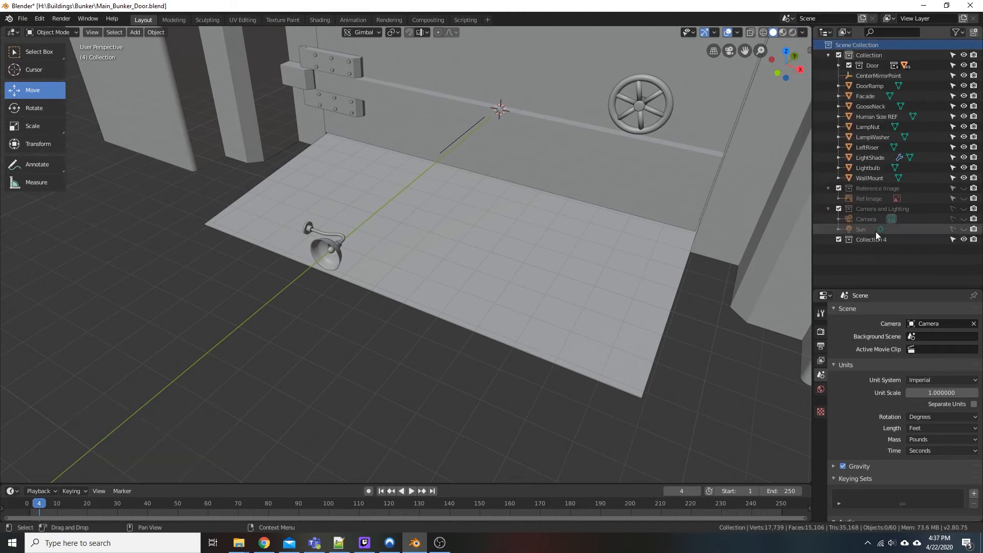
Rename Collection 4 to WallLight and move the six light parts into it.
{"action": "double_click", "coordinate": [870, 238]}
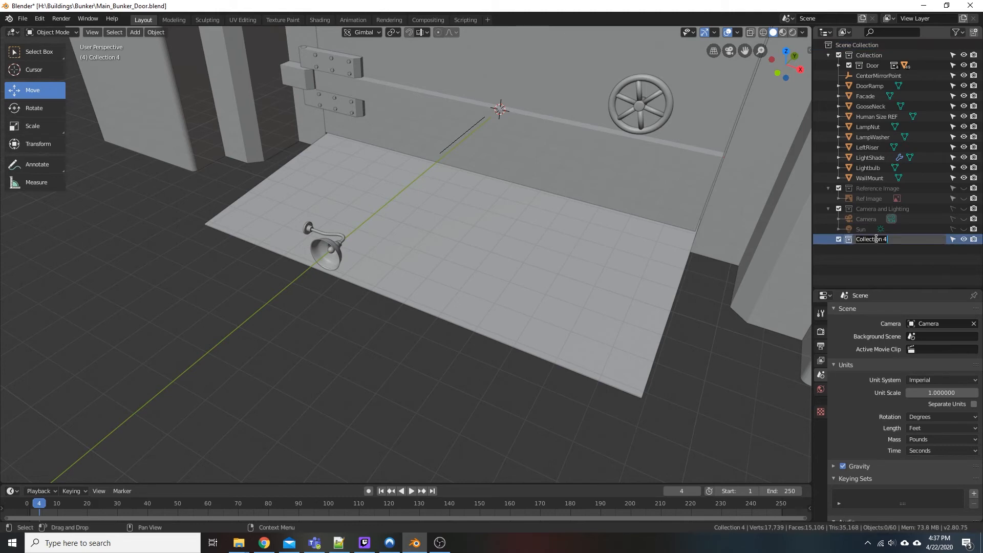
{"action": "type", "text": "WallLight"}
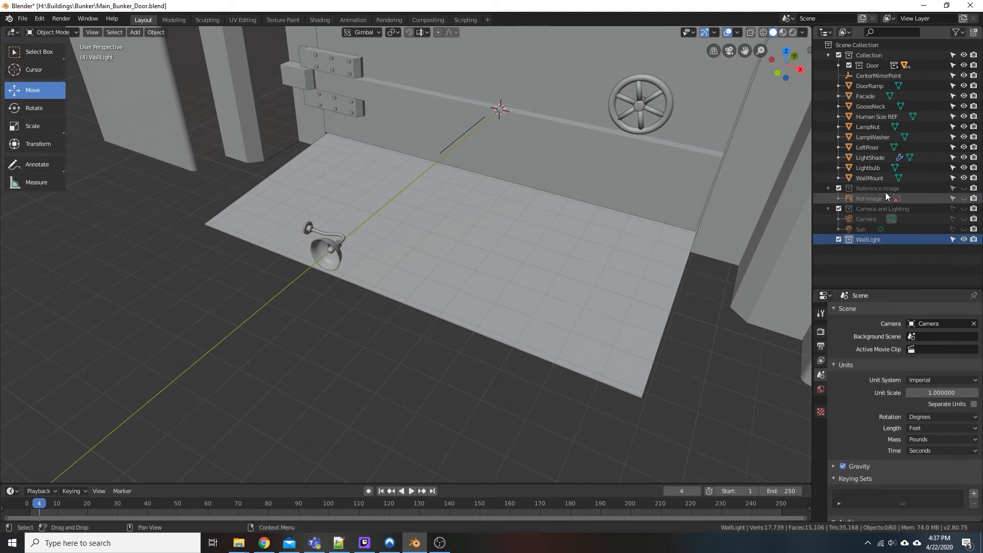
{"action": "left_click", "coordinate": [870, 177]}
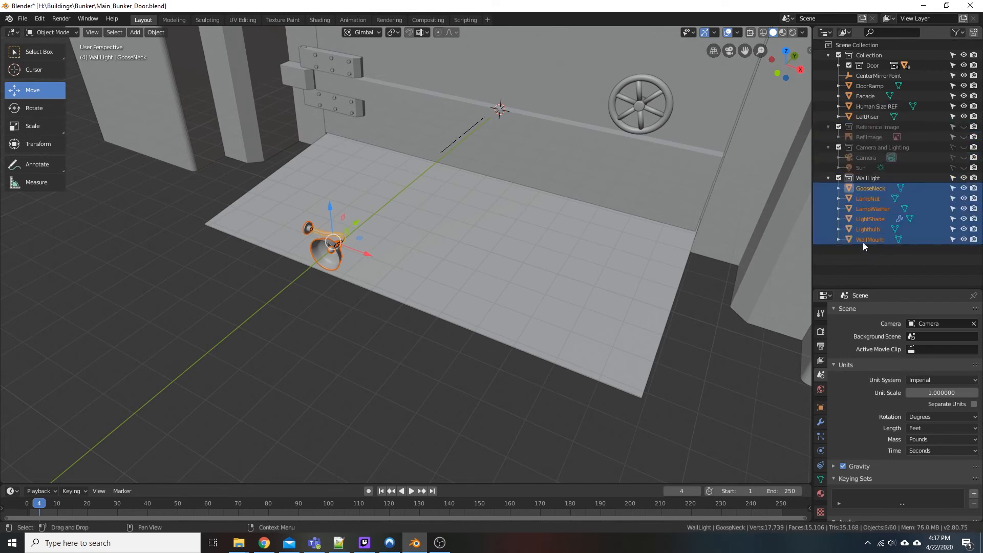
Collapse the WallLight collection so its six objects fold under one entry.
{"action": "left_click", "coordinate": [828, 177]}
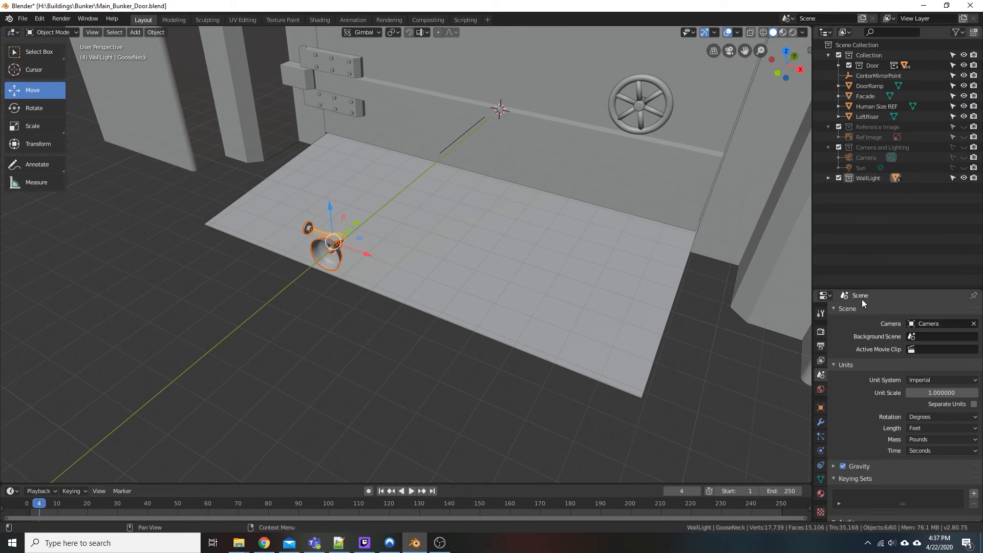
{"action": "mouse_move", "coordinate": [669, 332]}
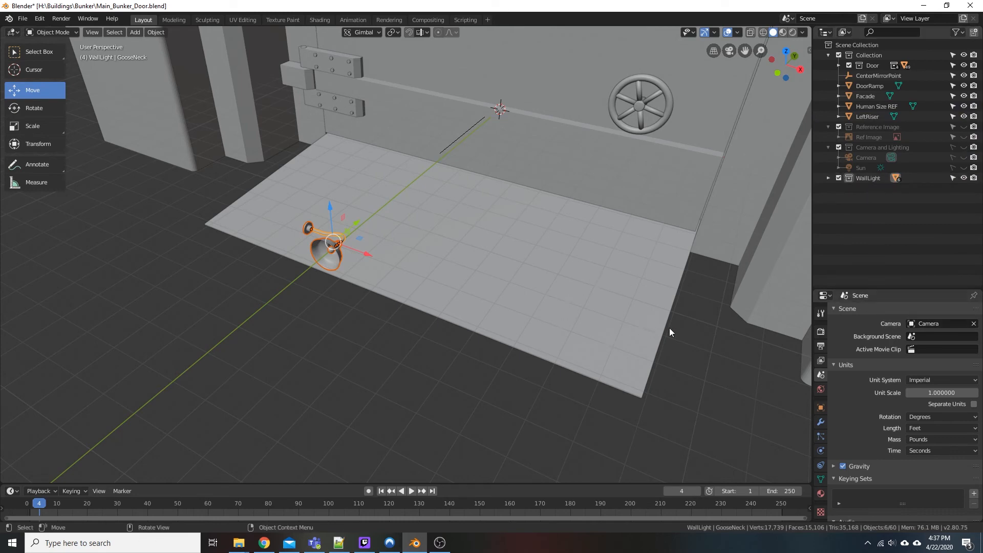
{"action": "mouse_move", "coordinate": [510, 301]}
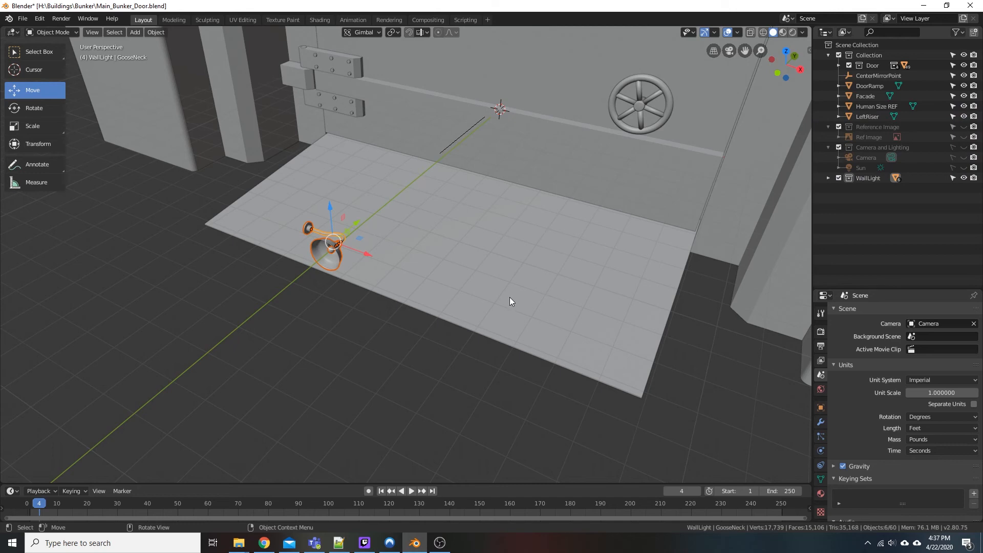
{"action": "mouse_move", "coordinate": [520, 409]}
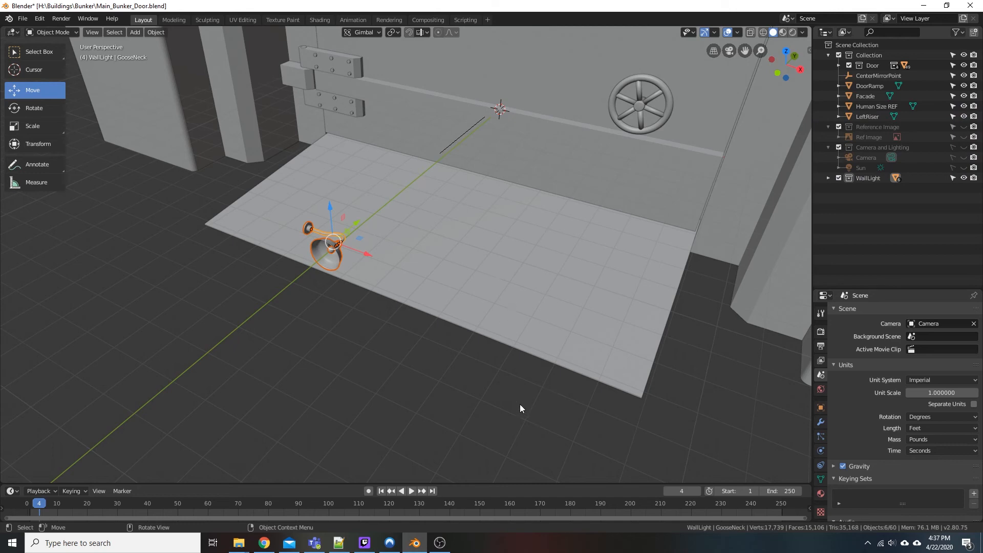
{"action": "mouse_move", "coordinate": [420, 382]}
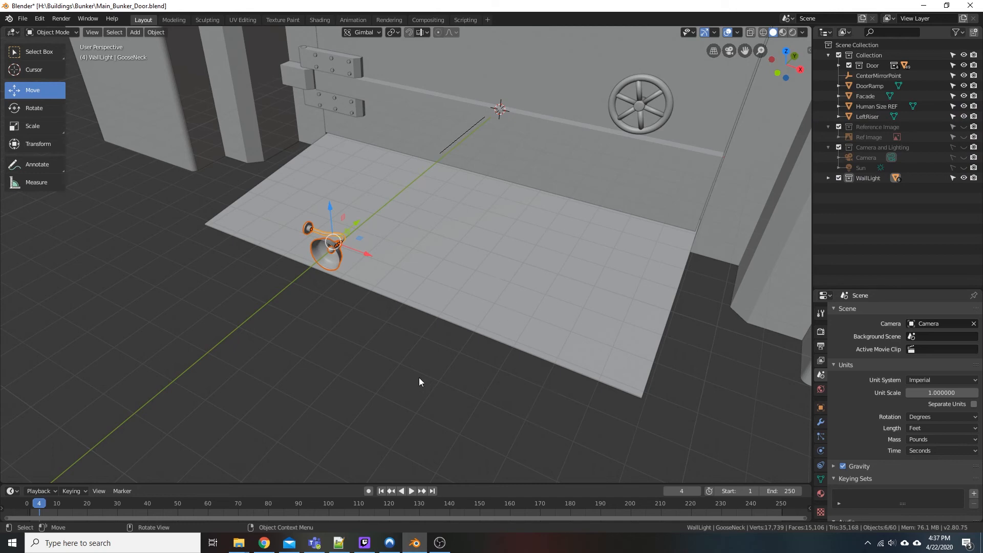